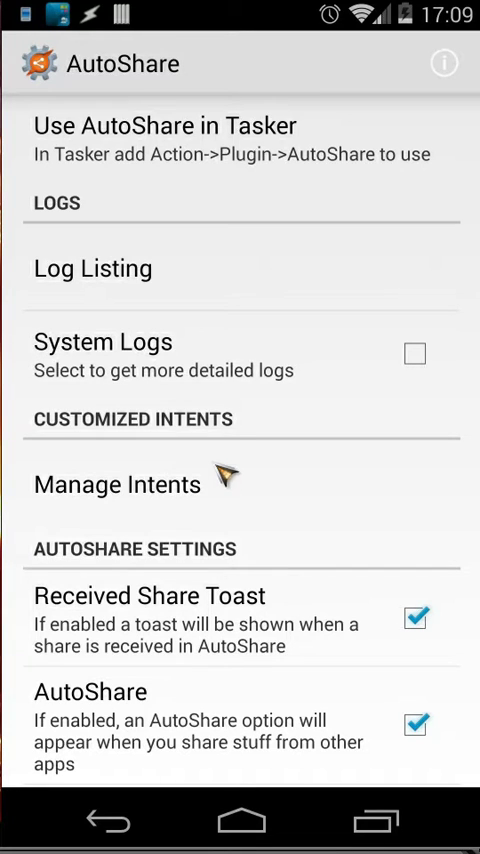
mouse_move(216, 496)
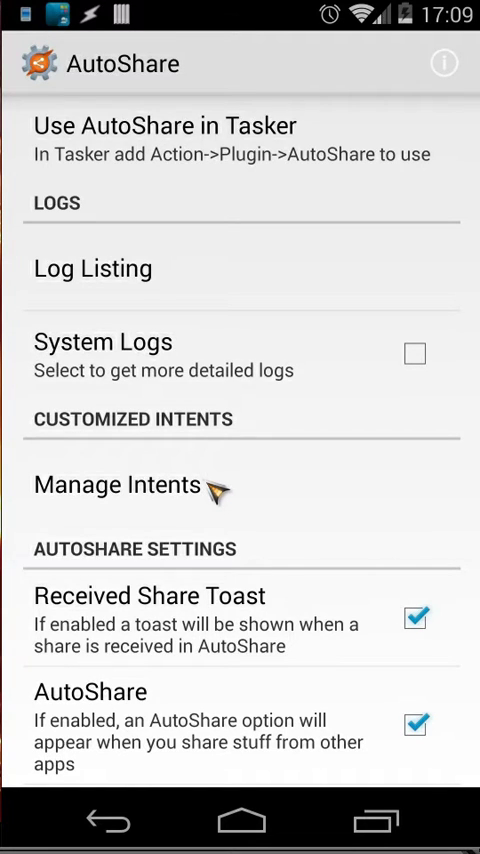
Show the managed custom intents list in AutoShare.
left_click(118, 484)
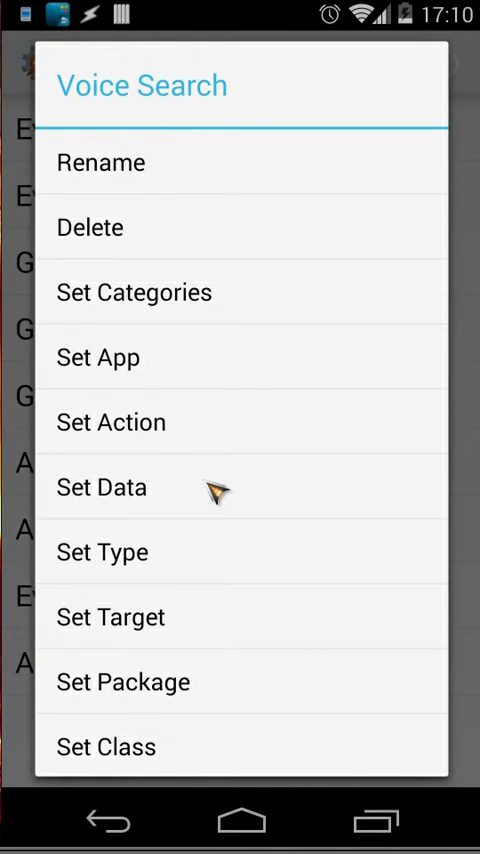
mouse_move(176, 444)
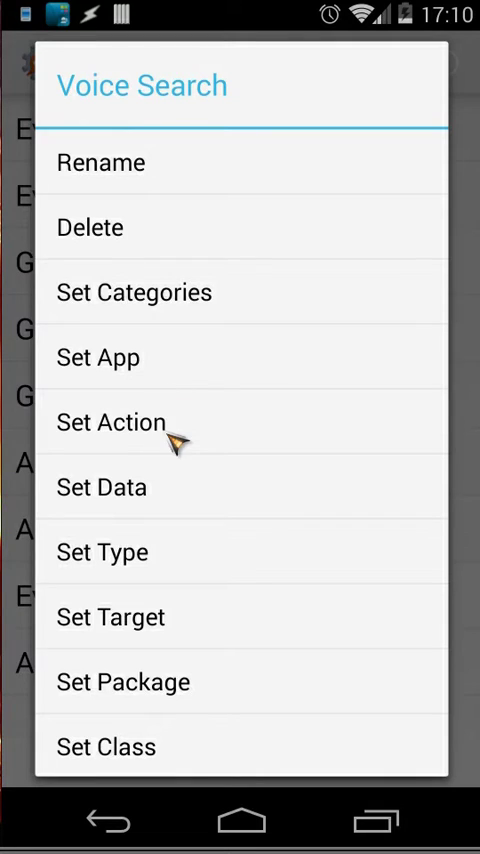
mouse_move(156, 630)
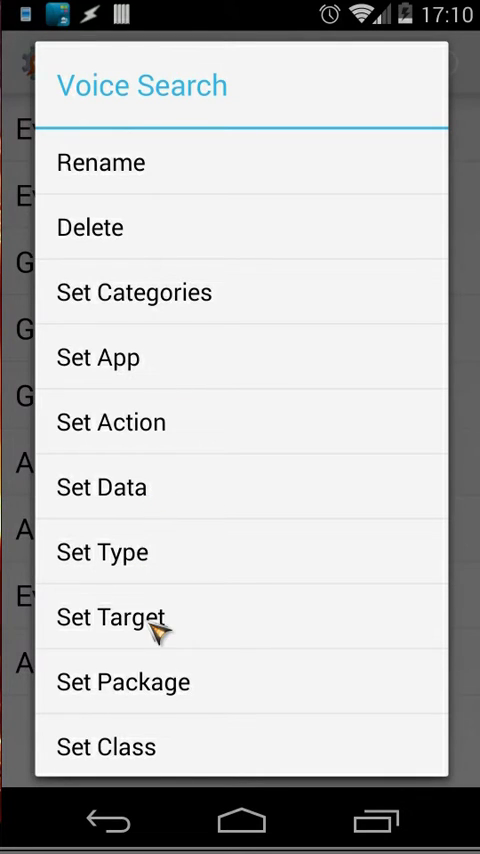
mouse_move(144, 756)
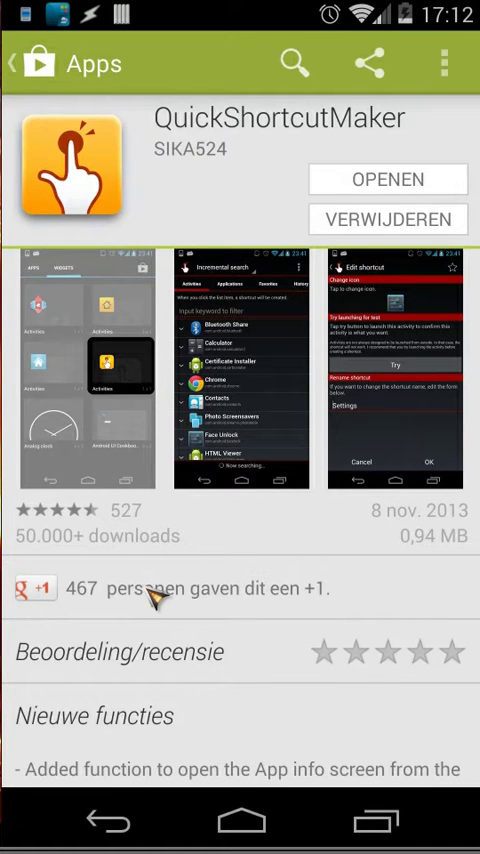
mouse_move(344, 144)
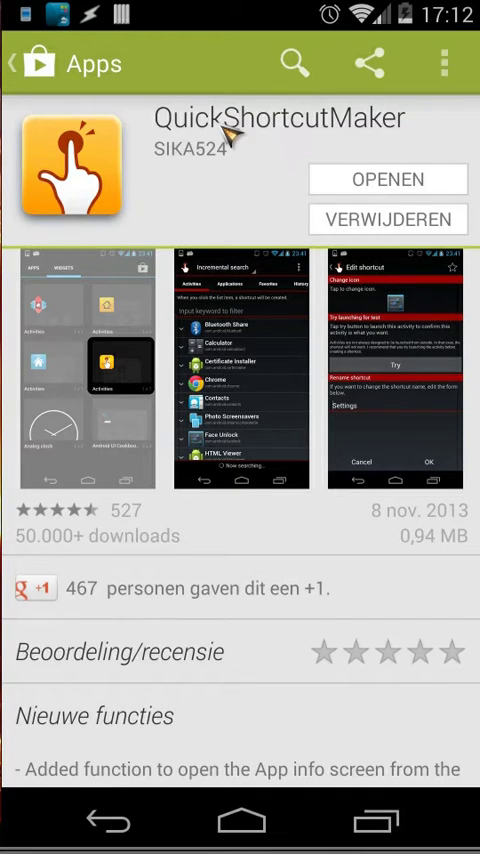
mouse_move(236, 184)
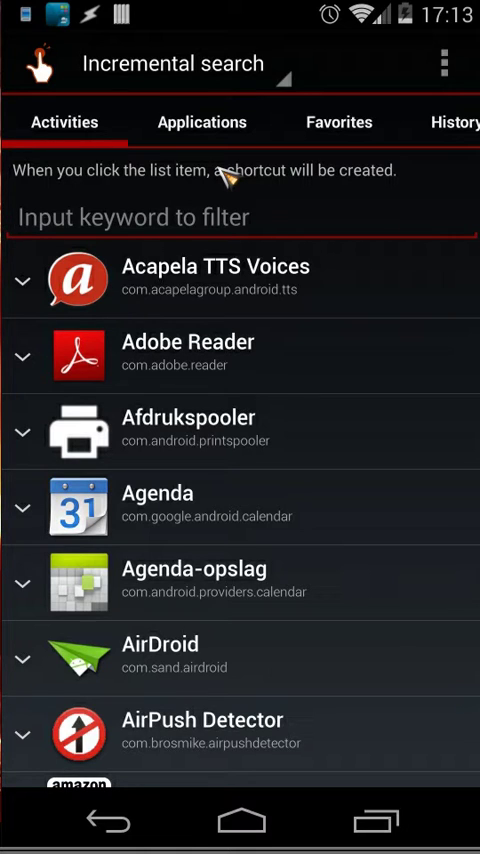
left_click(240, 216)
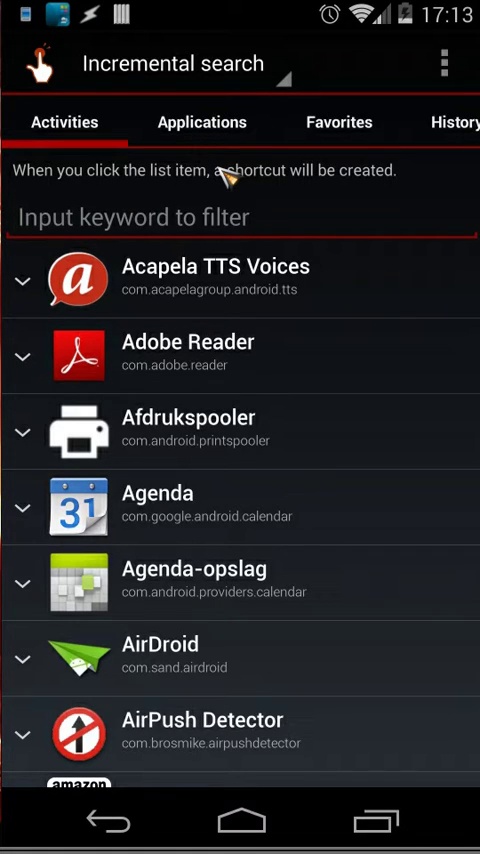
left_click(240, 216)
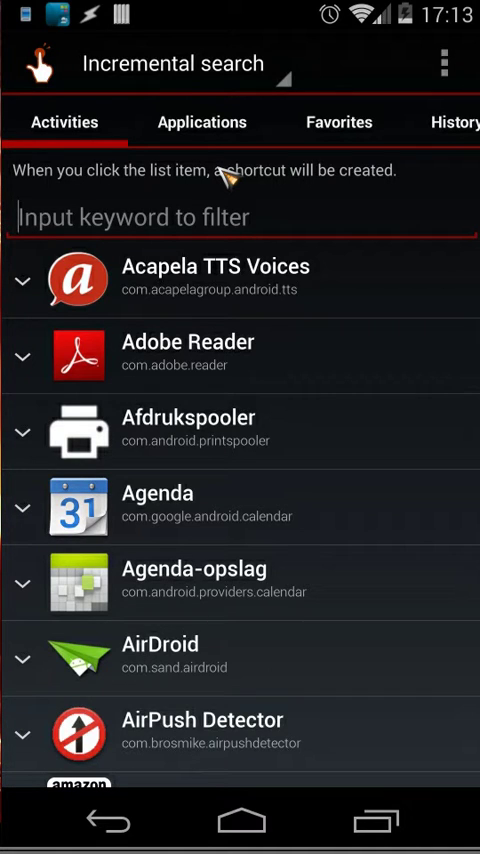
mouse_move(148, 324)
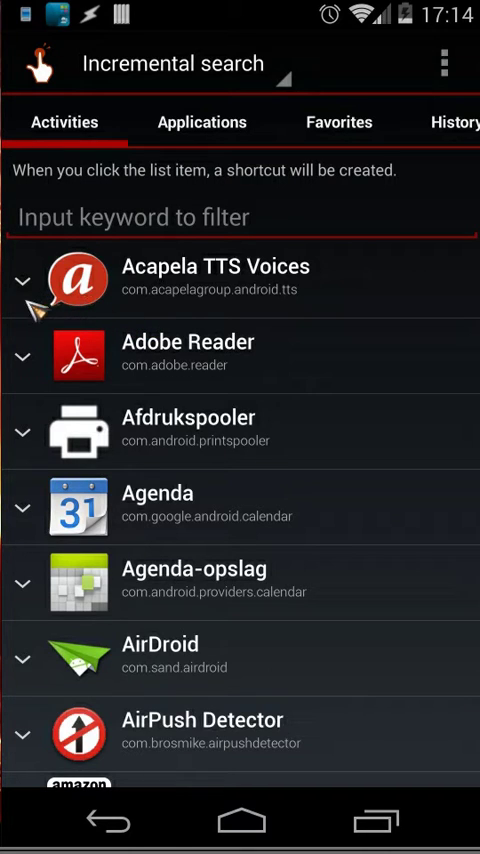
left_click(240, 366)
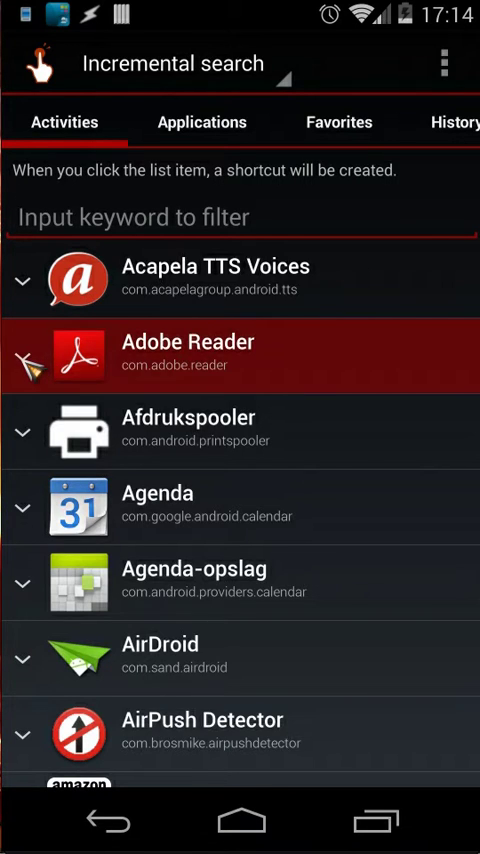
left_click(240, 354)
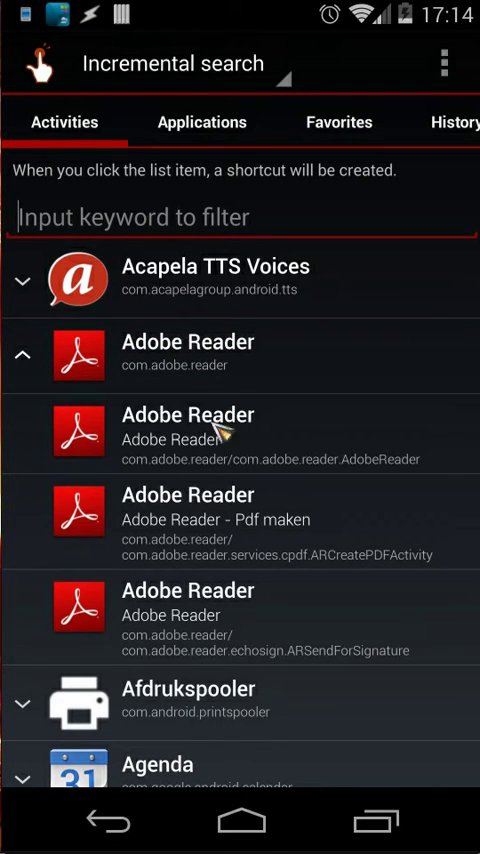
mouse_move(210, 670)
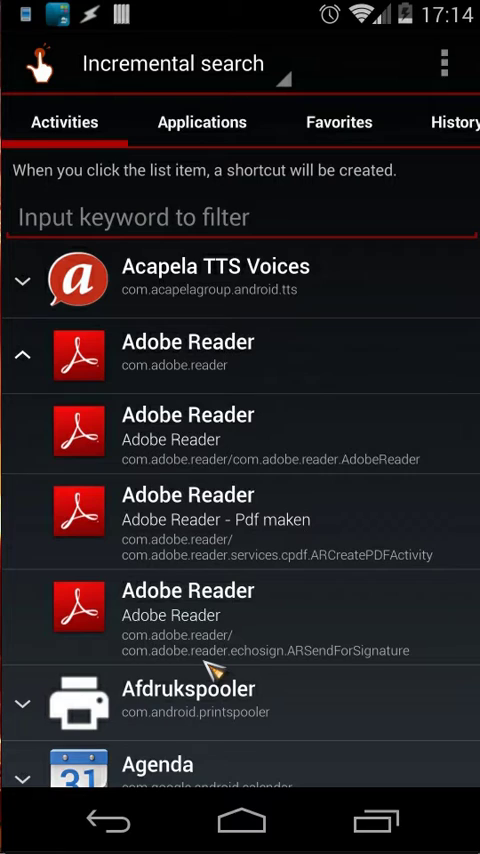
left_click(22, 356)
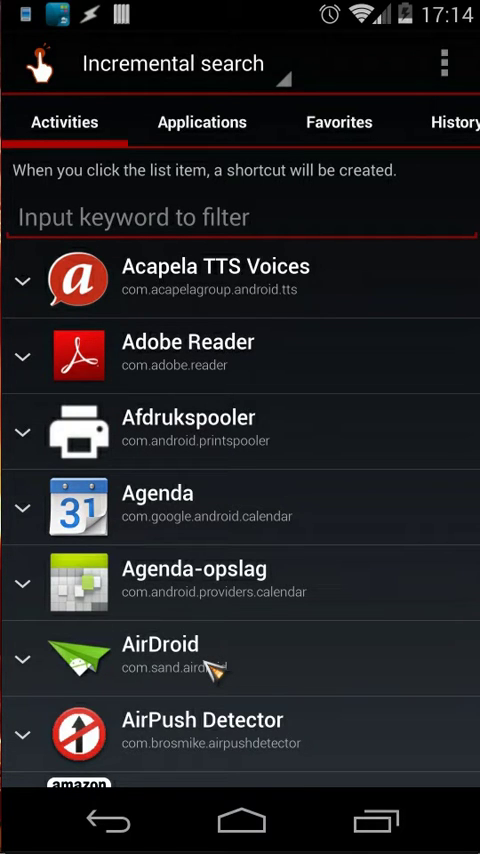
scroll("down", 3)
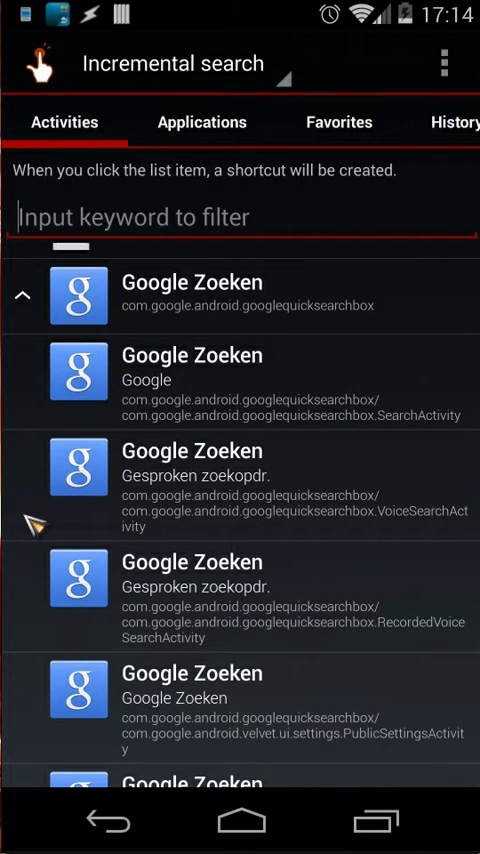
mouse_move(150, 472)
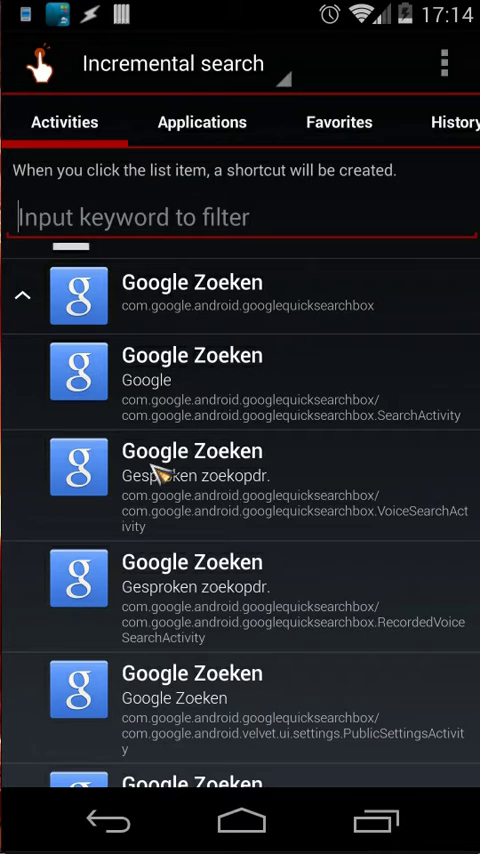
mouse_move(200, 324)
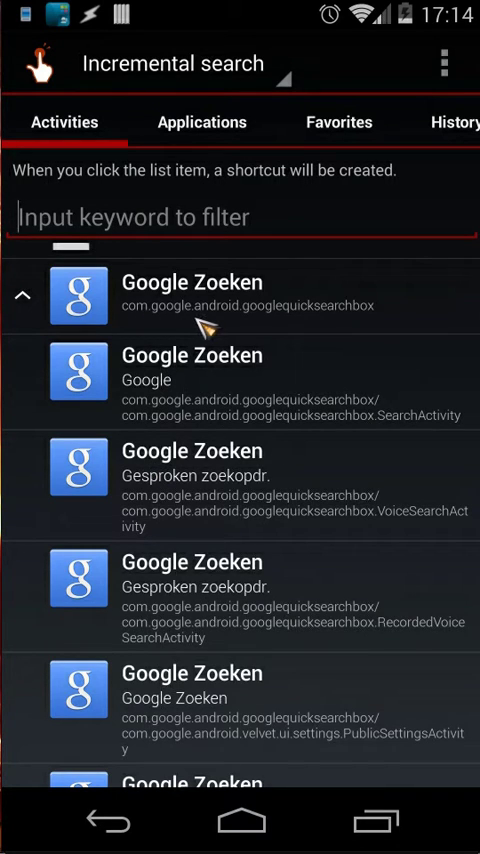
mouse_move(350, 330)
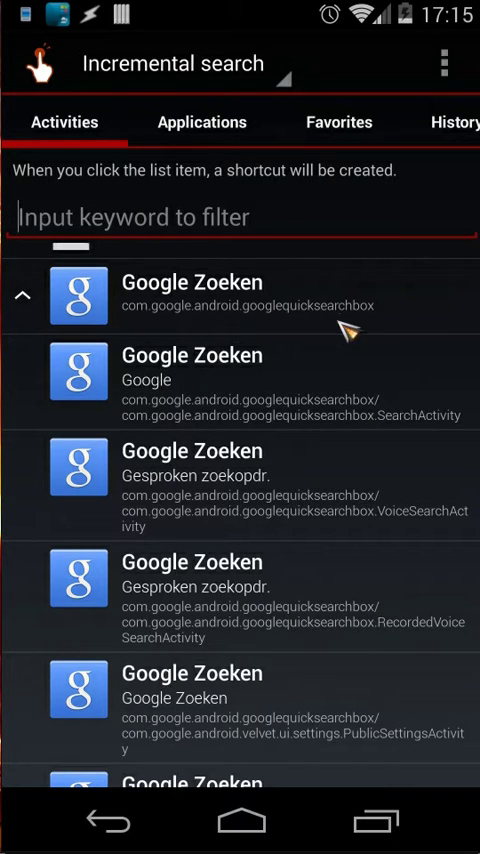
mouse_move(392, 308)
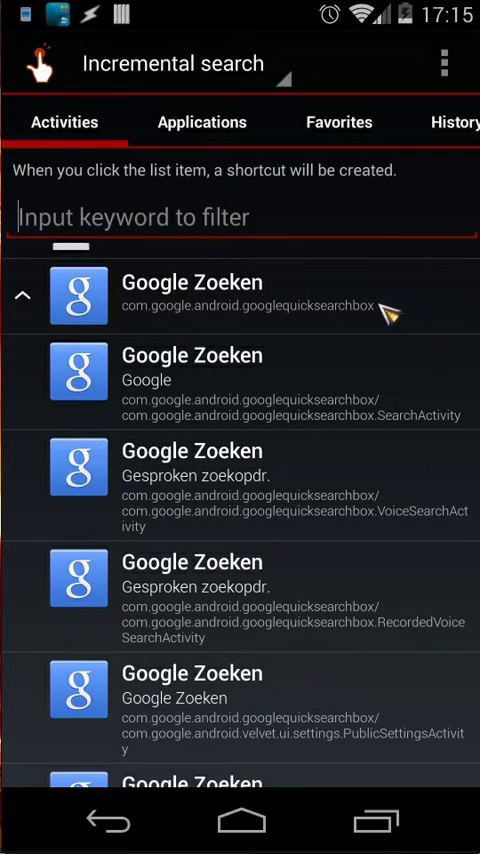
mouse_move(184, 320)
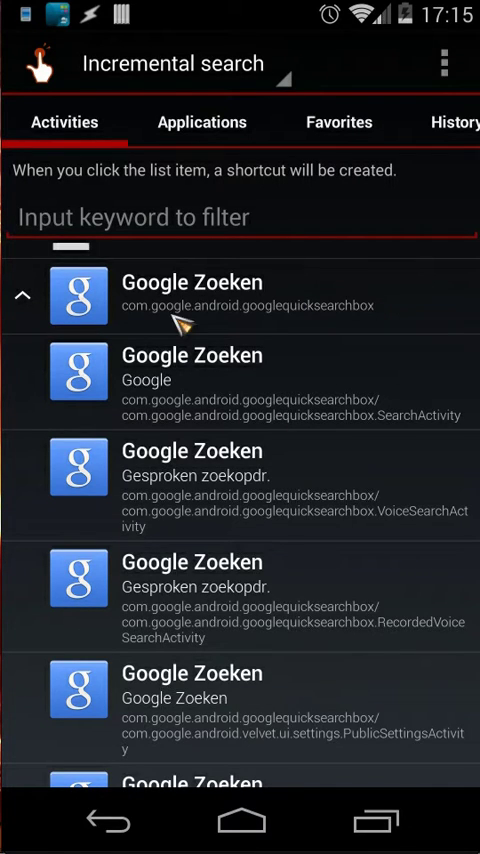
mouse_move(456, 456)
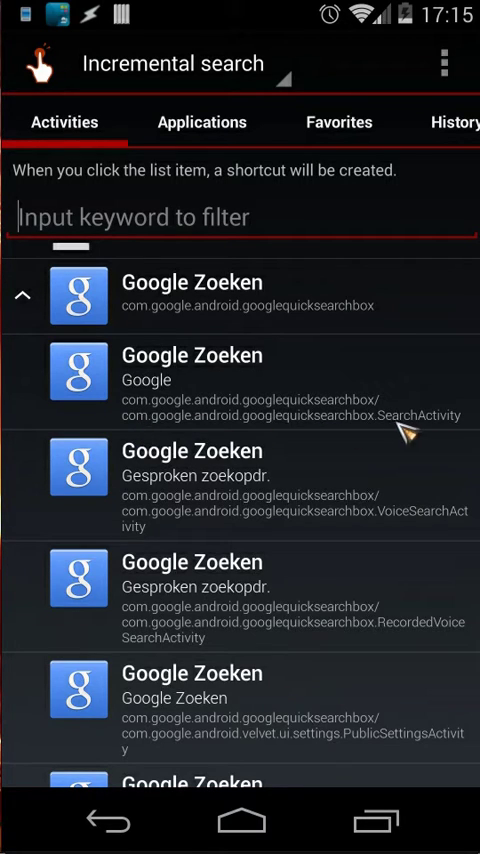
mouse_move(424, 496)
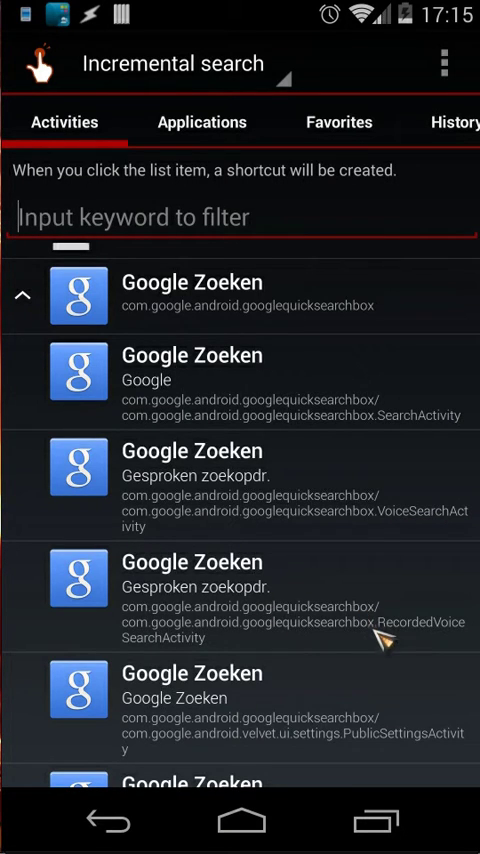
mouse_move(384, 550)
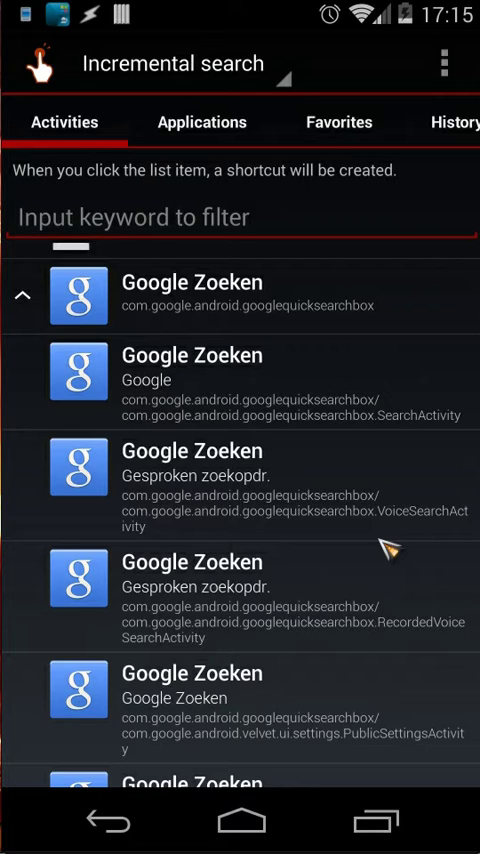
mouse_move(180, 350)
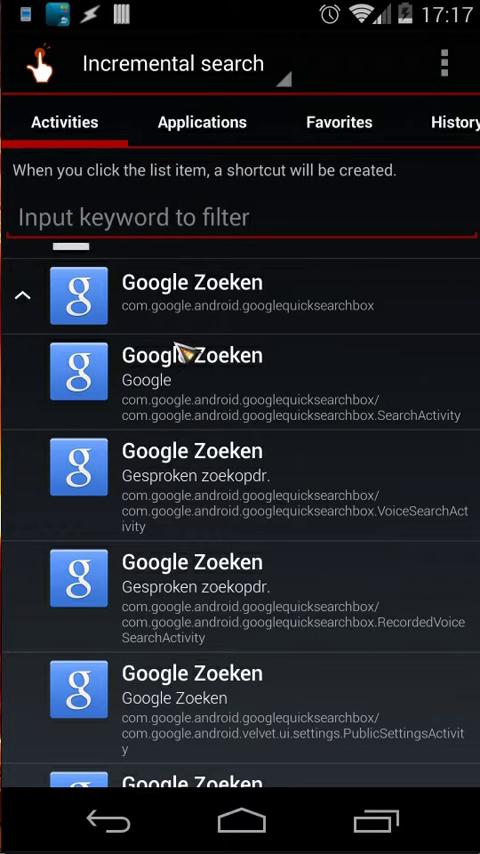
mouse_move(270, 504)
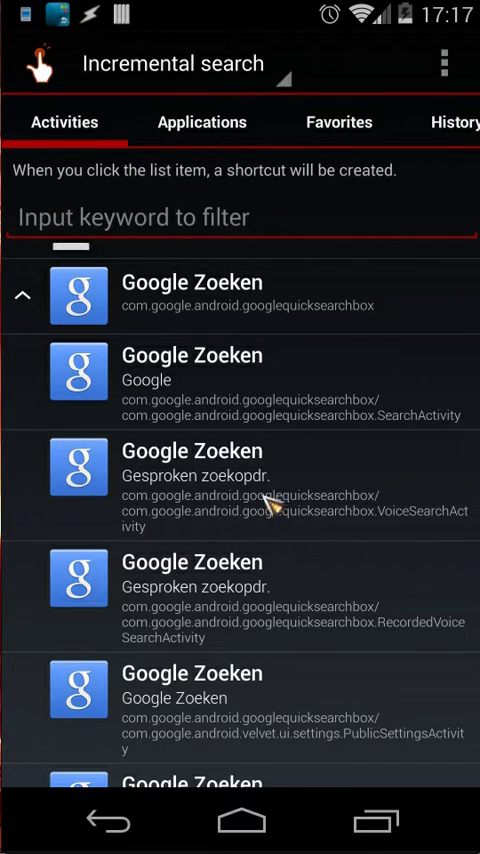
mouse_move(264, 478)
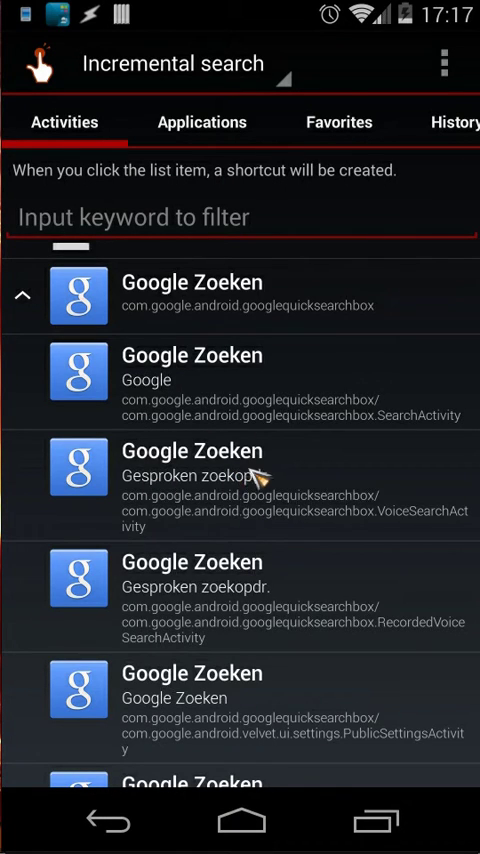
mouse_move(460, 536)
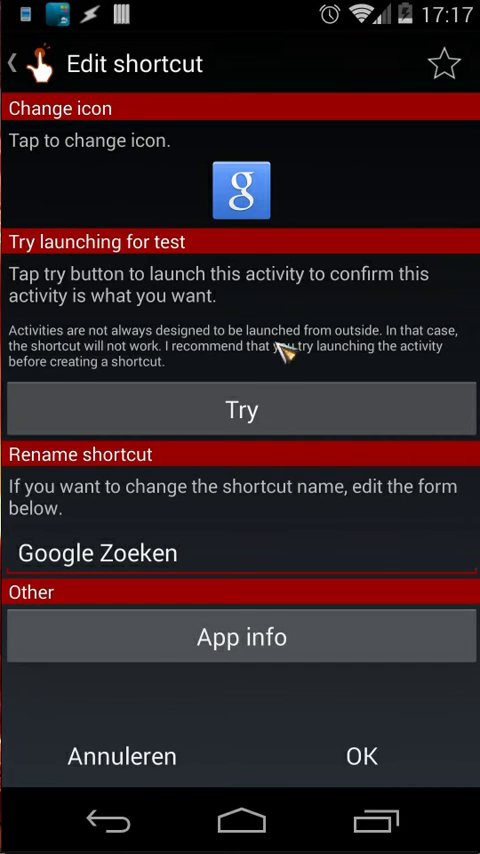
mouse_move(304, 400)
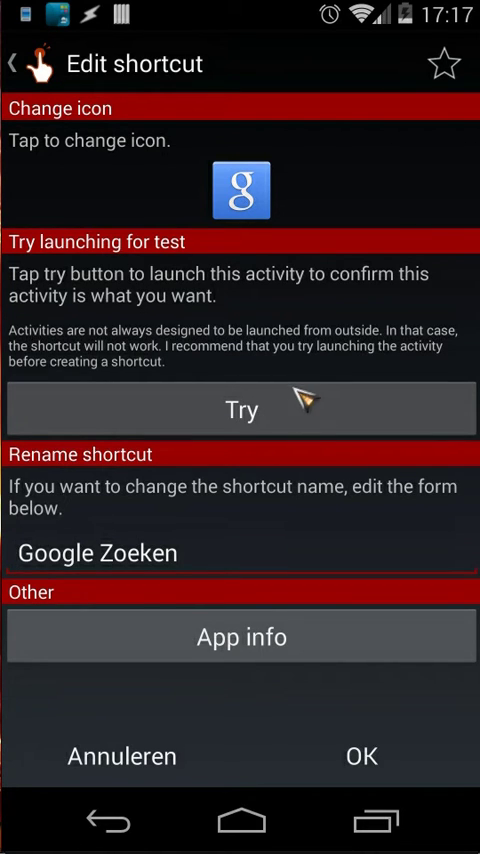
mouse_move(244, 420)
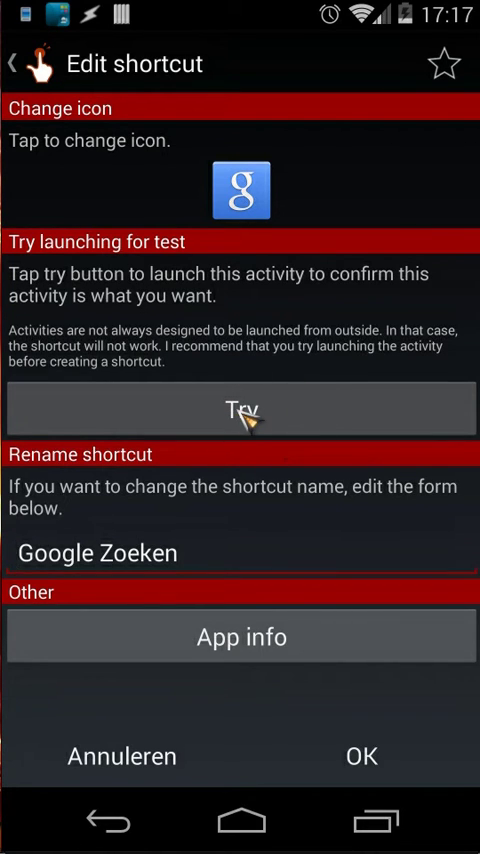
Try-launch VoiceSearchActivity so Google Now opens listening for a spoken query.
left_click(240, 408)
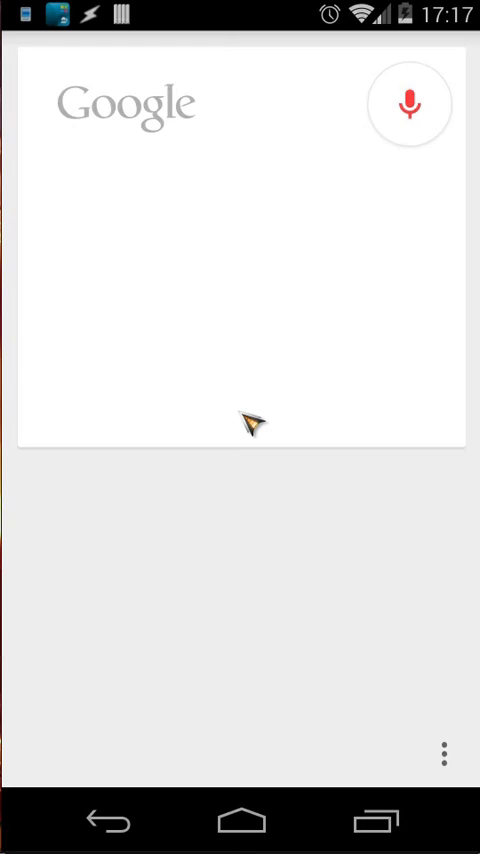
left_click(408, 104)
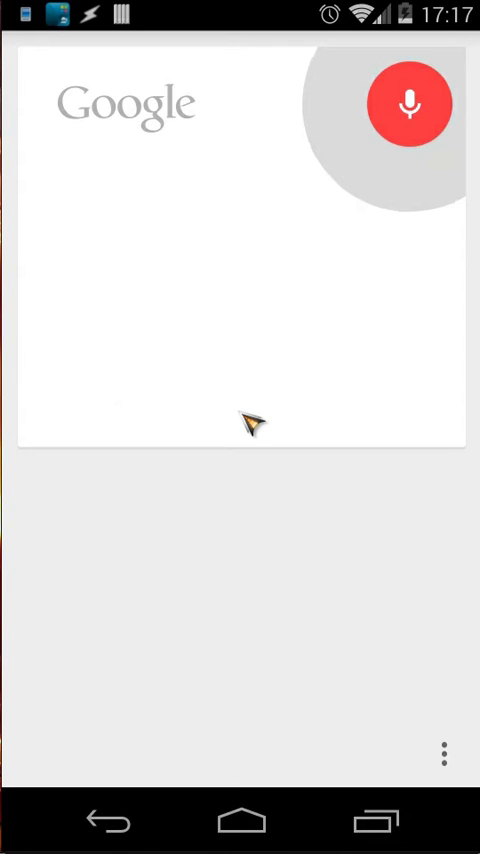
left_click(408, 104)
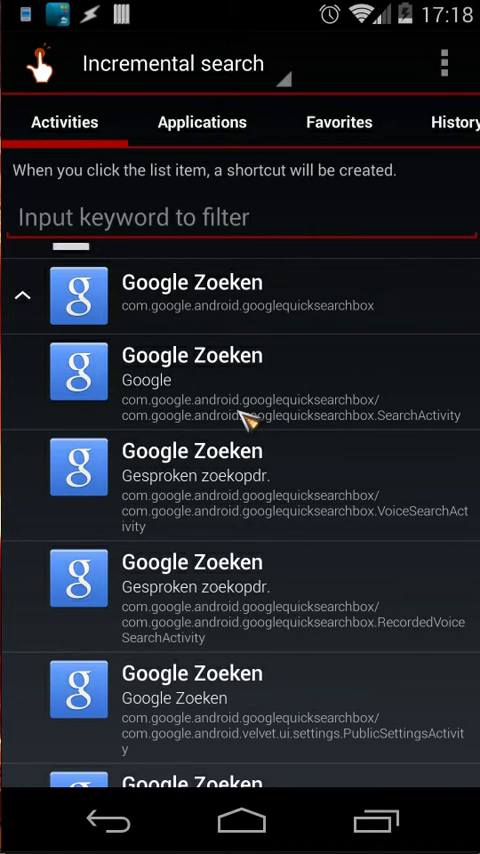
mouse_move(202, 122)
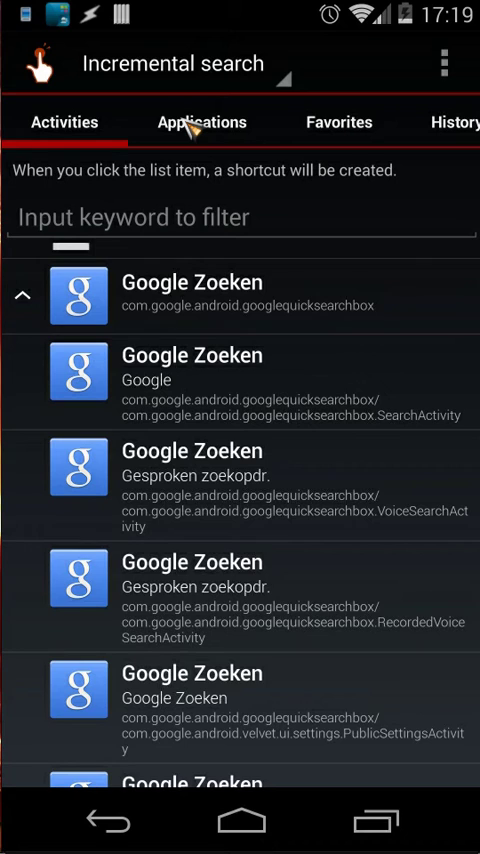
List installed applications such as Adobe Reader, Agenda and AirDroid.
left_click(200, 122)
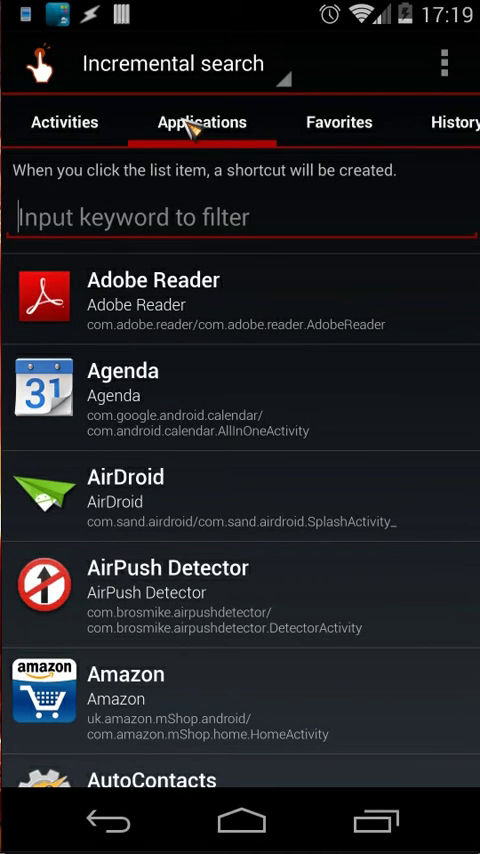
mouse_move(250, 408)
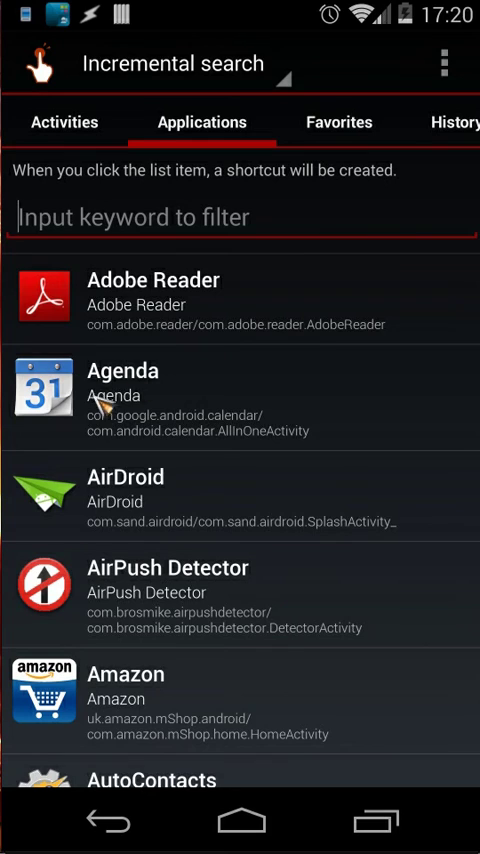
mouse_move(108, 424)
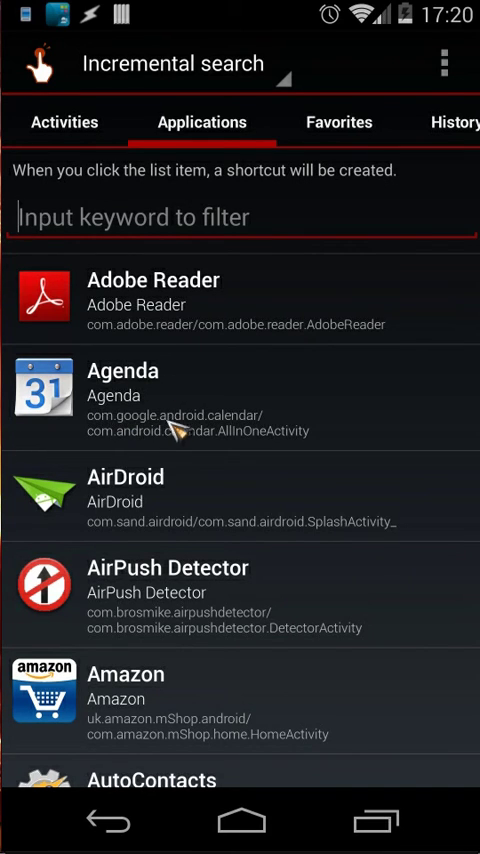
mouse_move(262, 424)
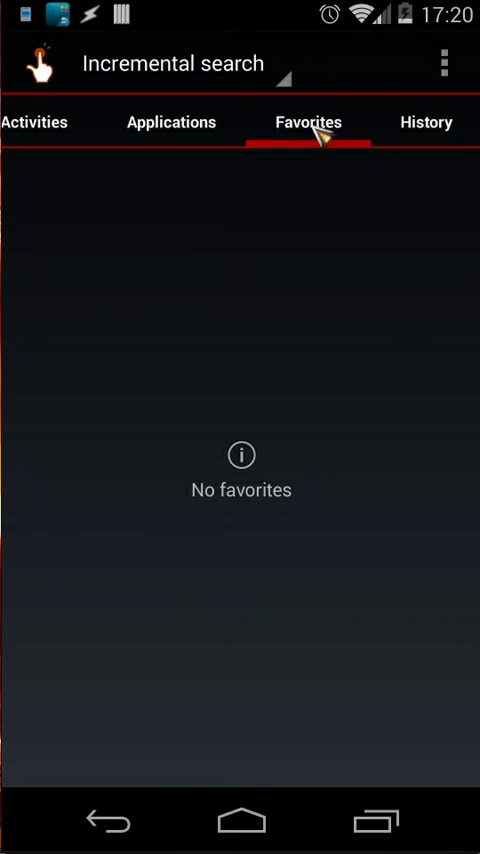
mouse_move(256, 84)
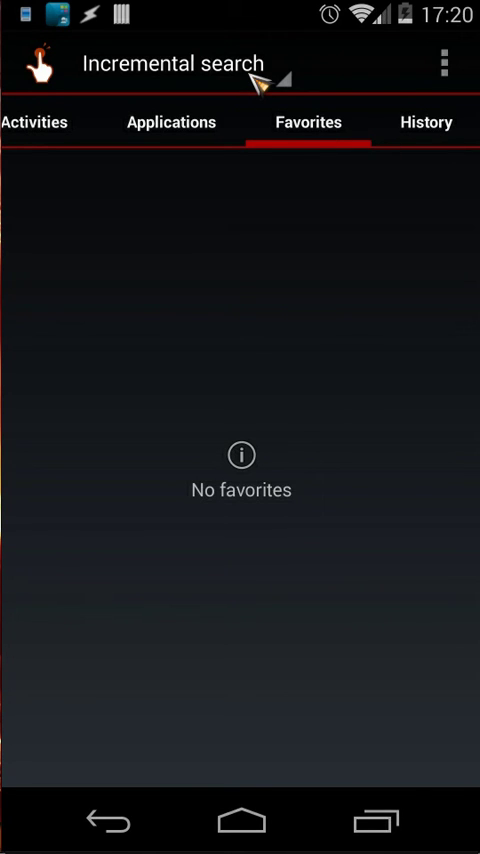
Switch the search method to Normal search and show the overflow options.
left_click(180, 64)
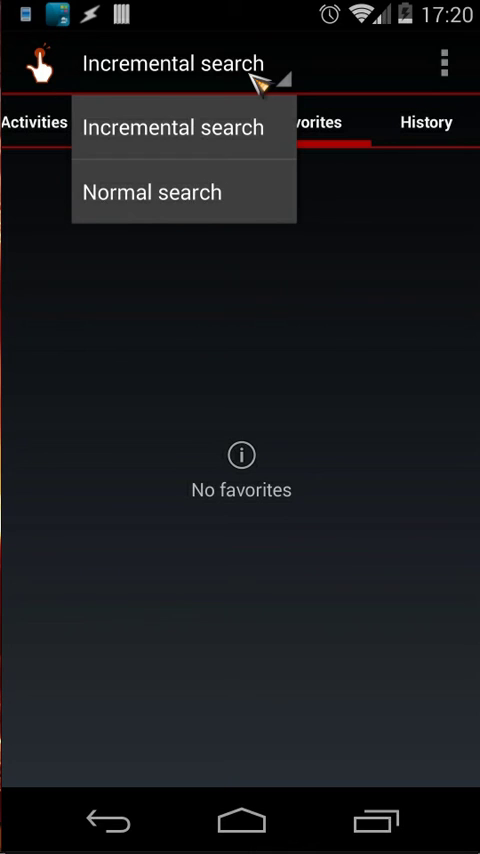
left_click(152, 192)
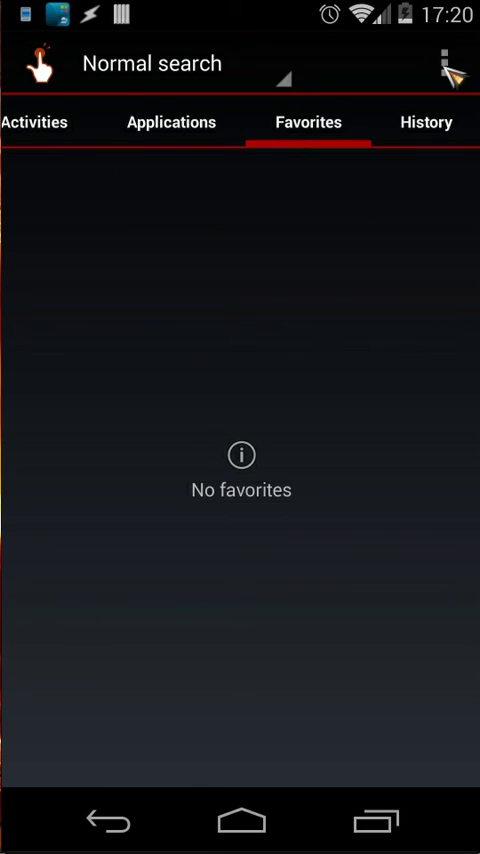
left_click(448, 64)
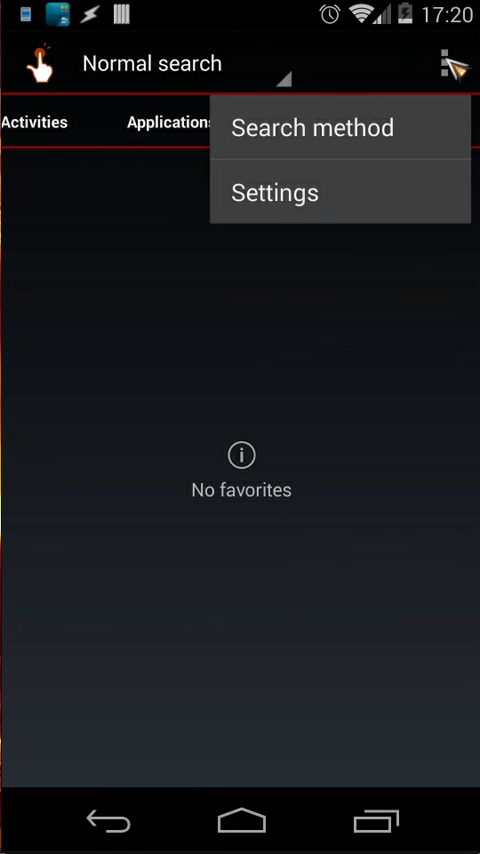
mouse_move(392, 172)
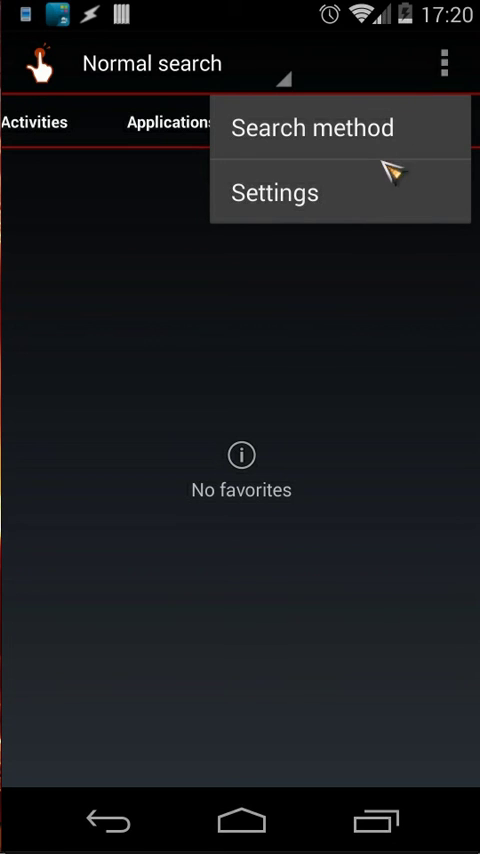